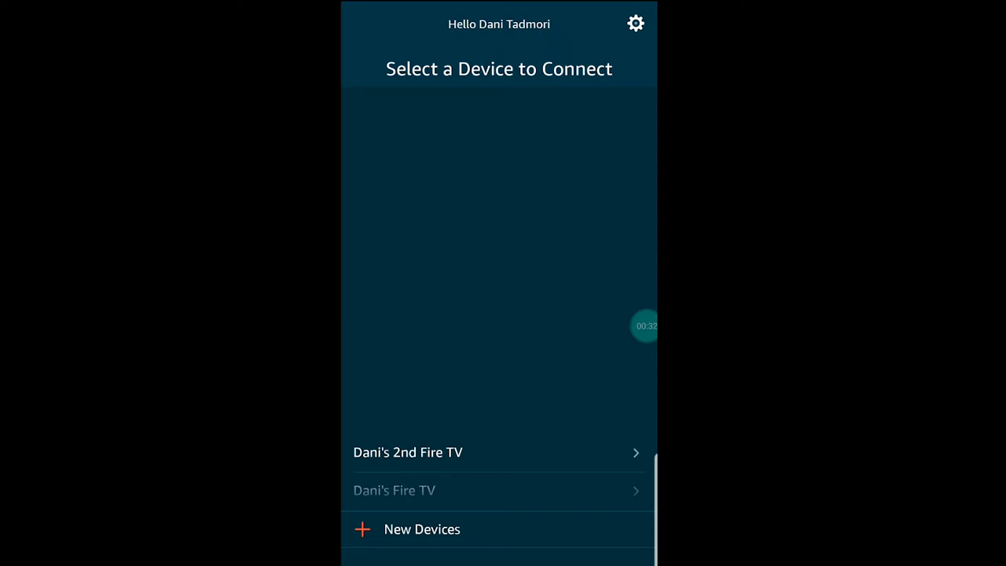
Open Fire TV Blaster settings listing Fire TV Blaster 1, Set Up New and Reset options.
left_click(635, 24)
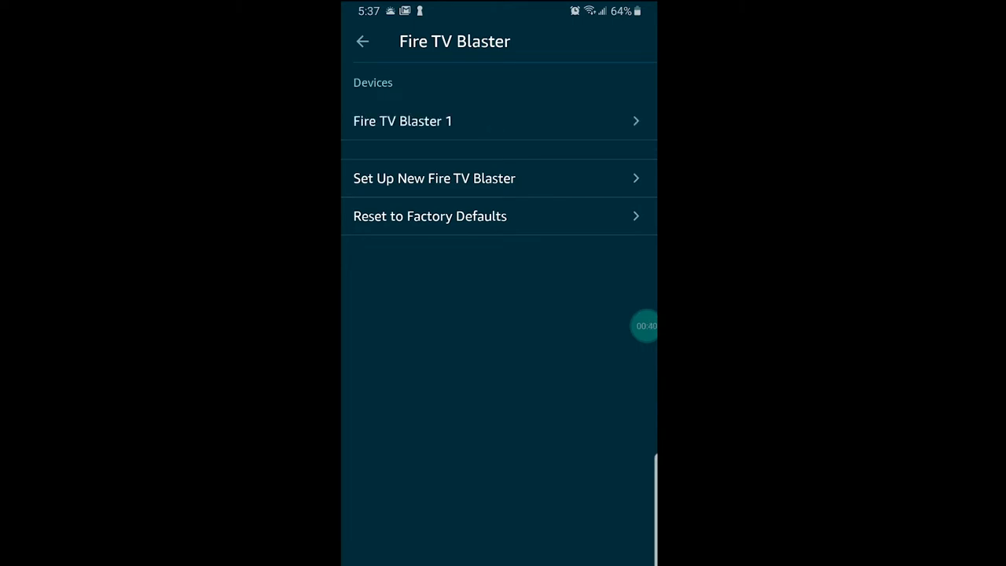
left_click(403, 120)
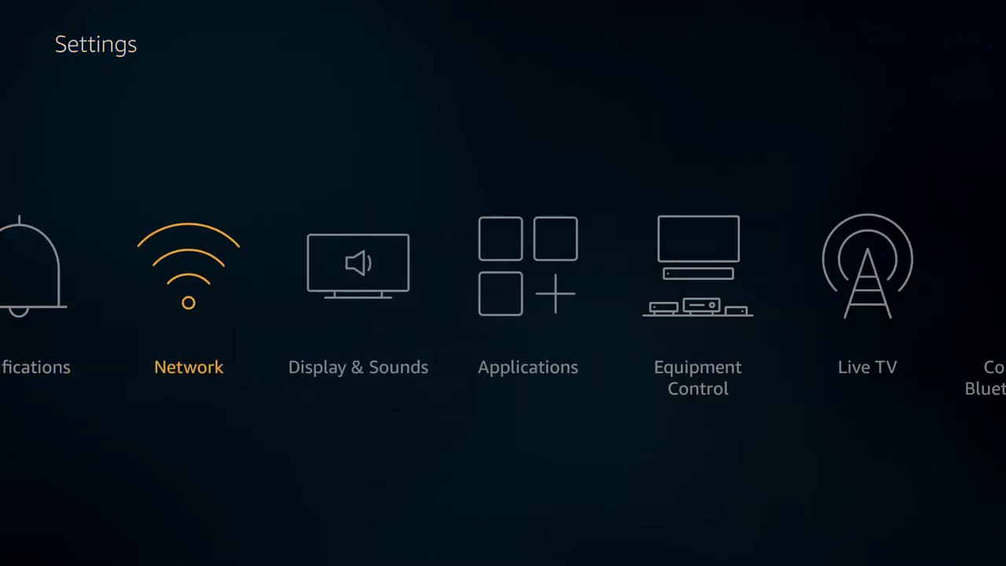
In Equipment Control > Manage Equipment > TV, raise Volume Increments from 5 to 6 and reach Infrared Options.
left_click(697, 267)
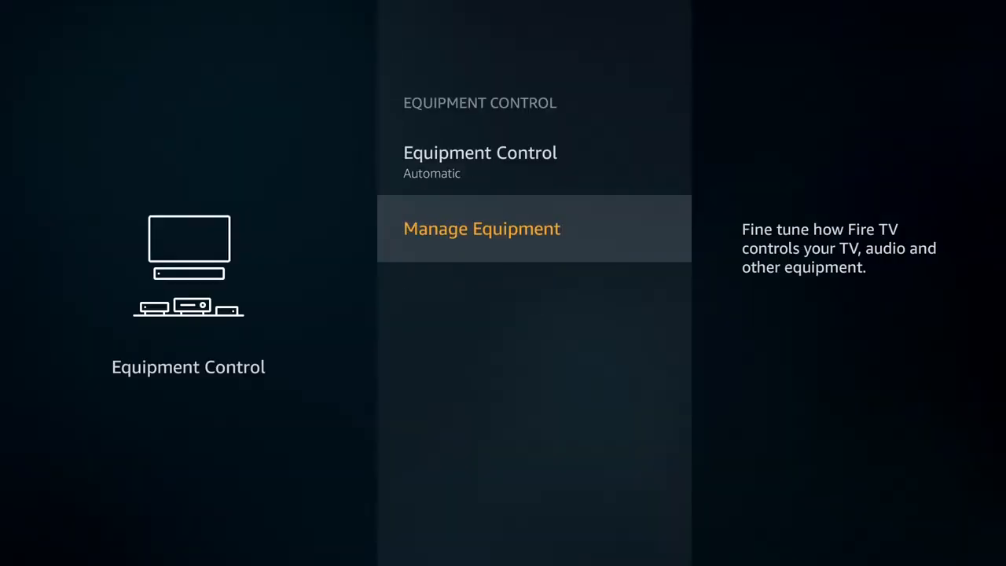
left_click(481, 230)
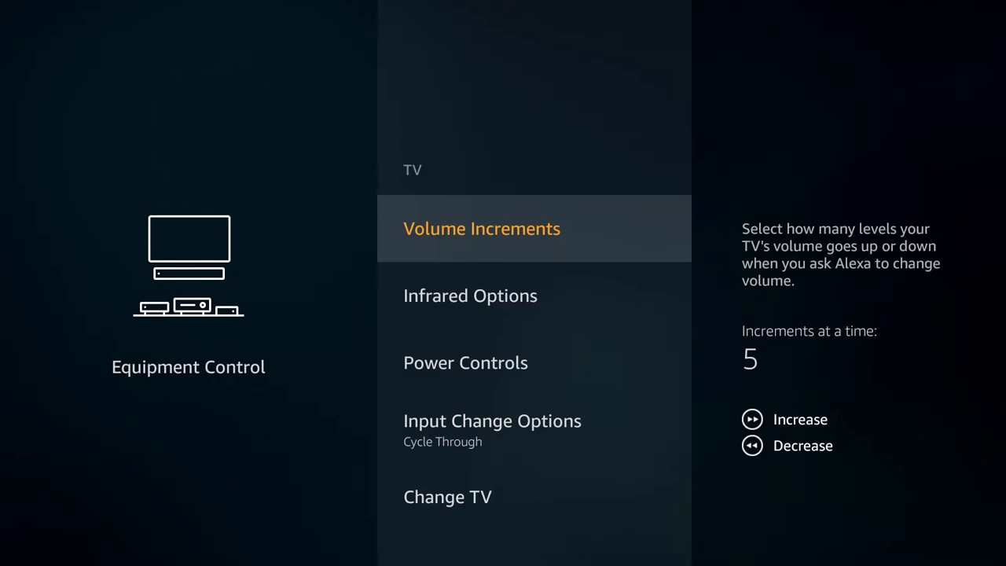
left_click(751, 418)
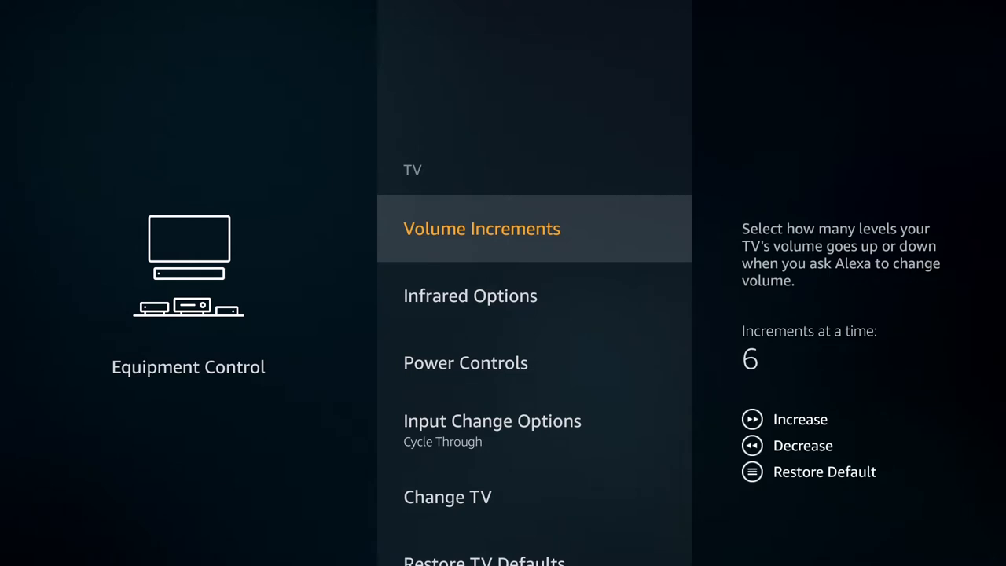
left_click(751, 418)
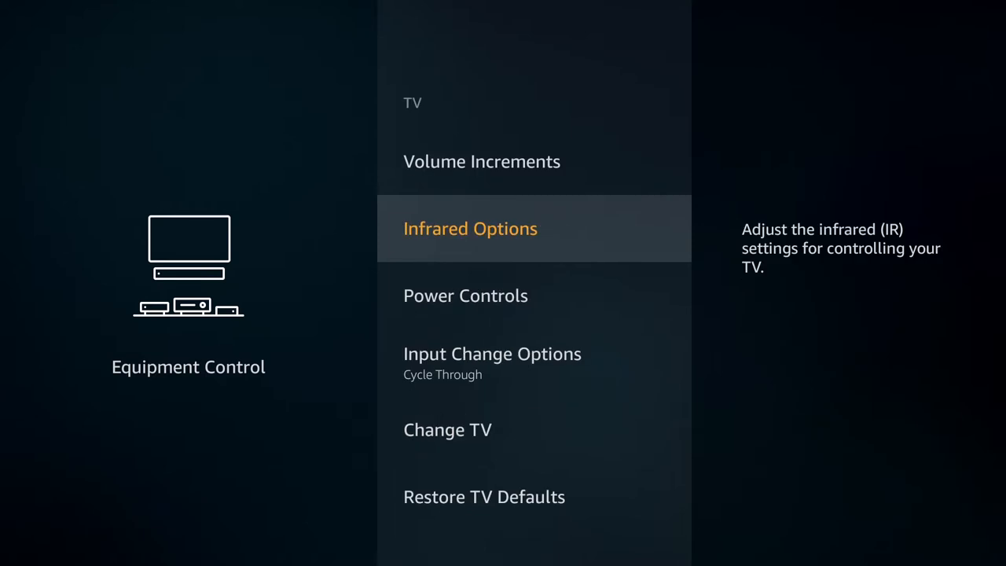
Check Infrared Options, set Volume Increments to 7, and scroll to Change TV (Current TV: LG).
left_click(469, 228)
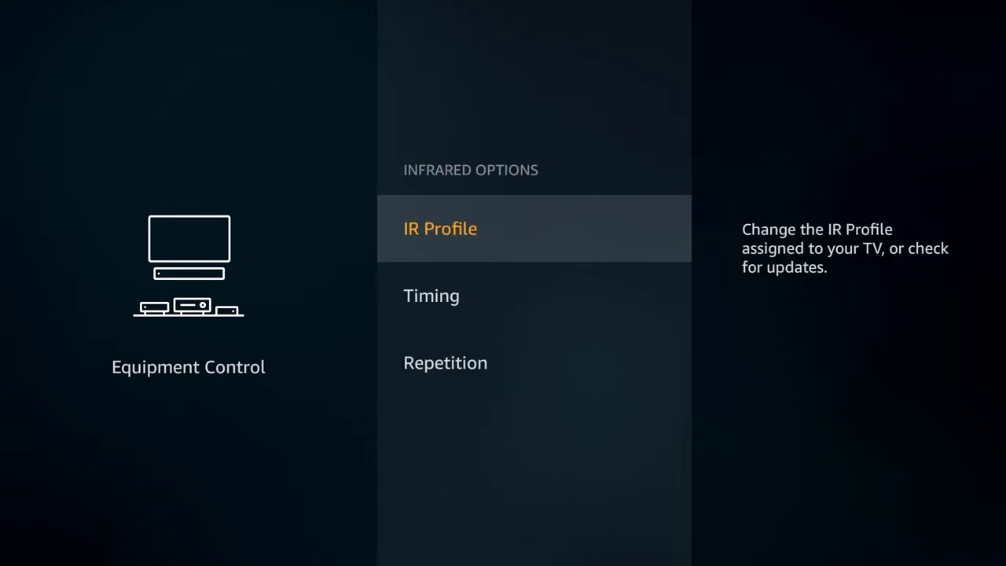
left_click(440, 228)
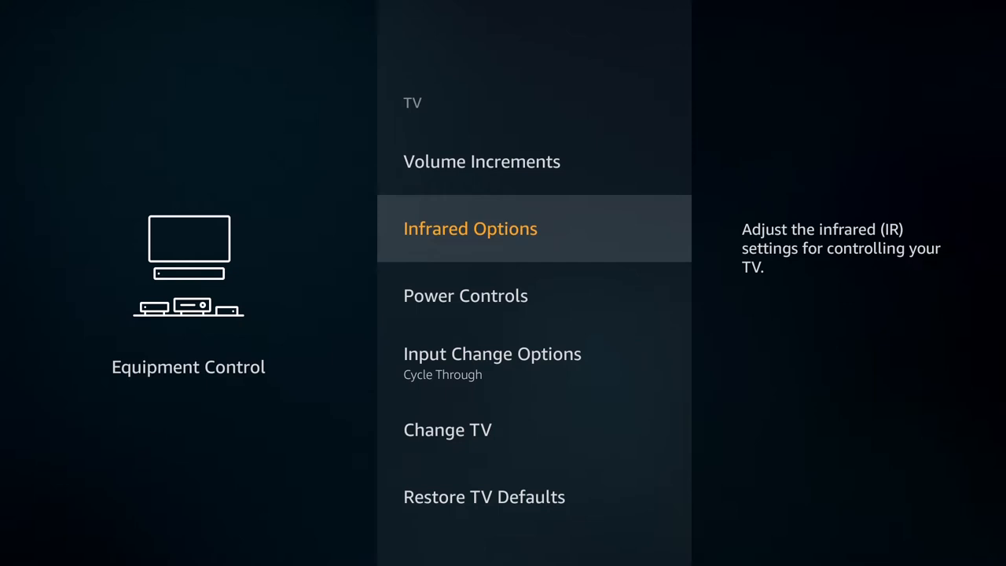
scroll("down", 3)
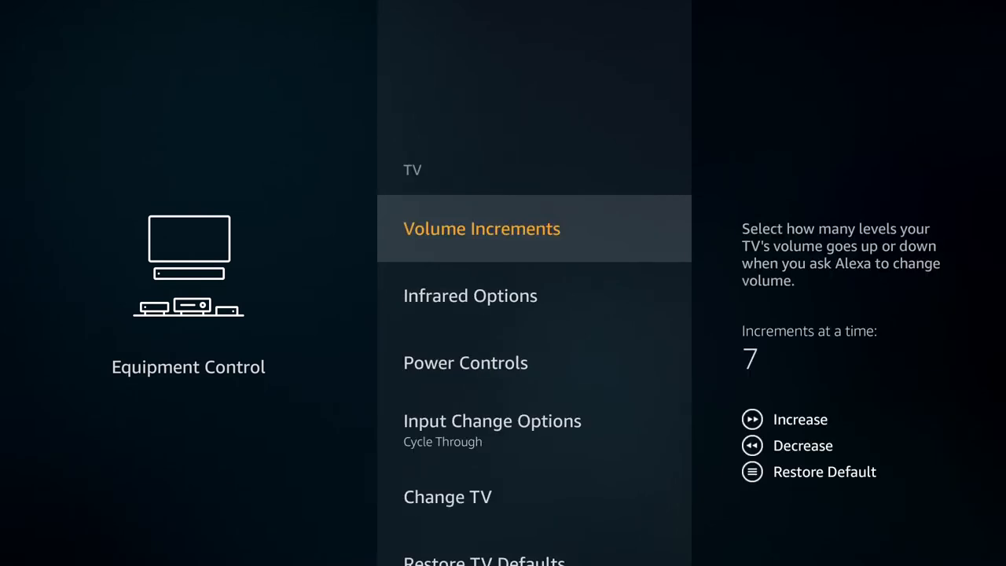
scroll("down", 3)
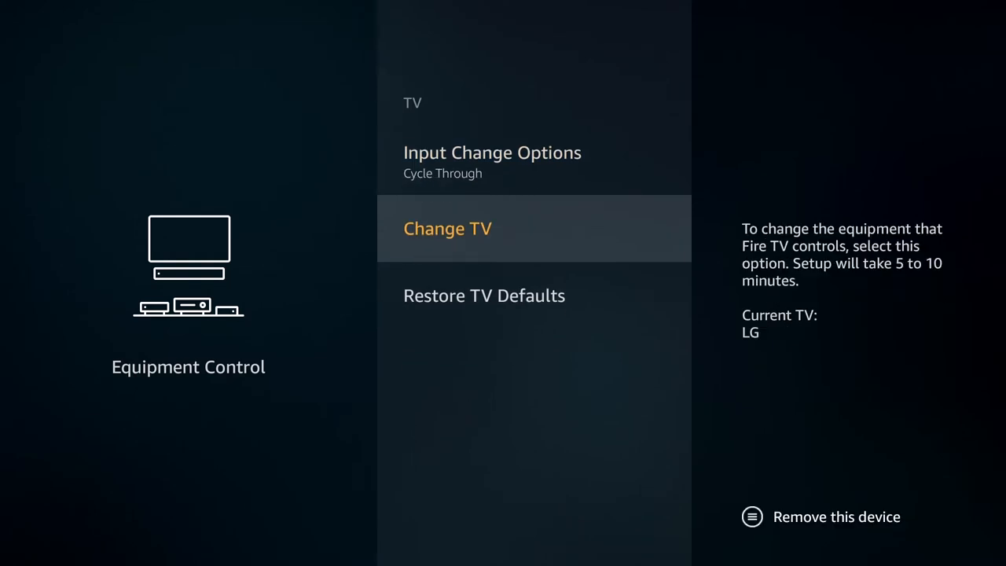
Start Change TV, confirm the detected Sharp TV and control through the Fire TV Blaster.
left_click(446, 228)
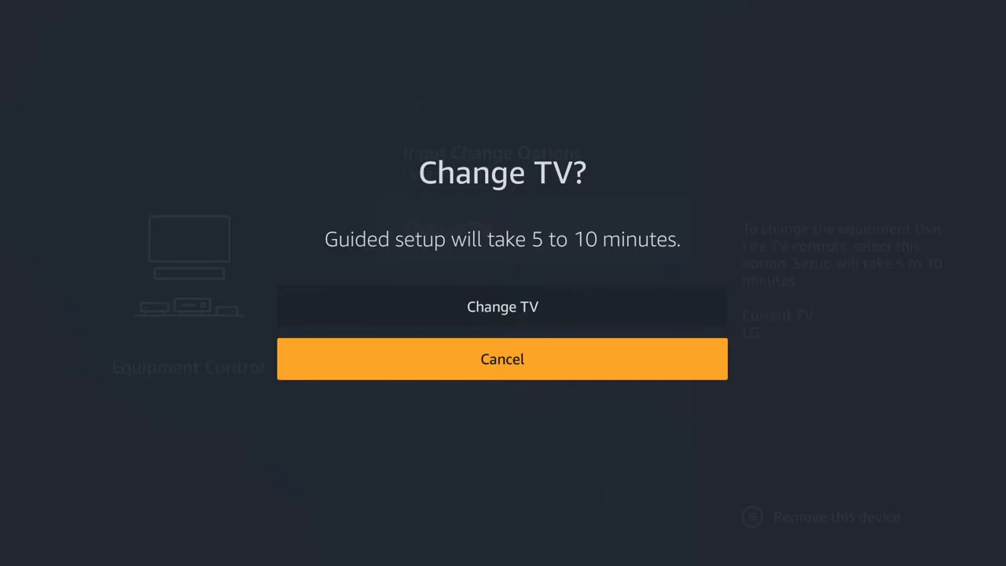
left_click(502, 307)
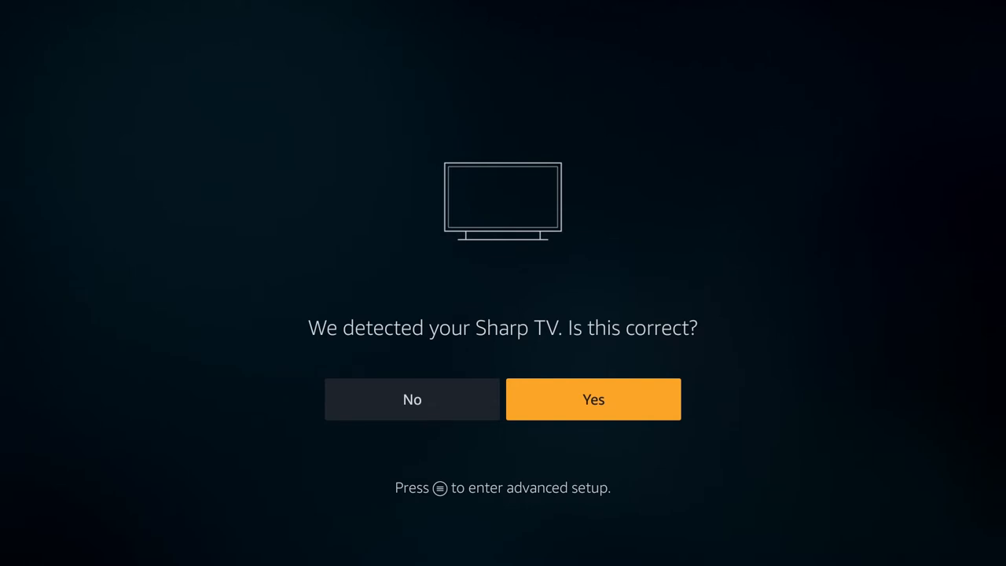
left_click(594, 399)
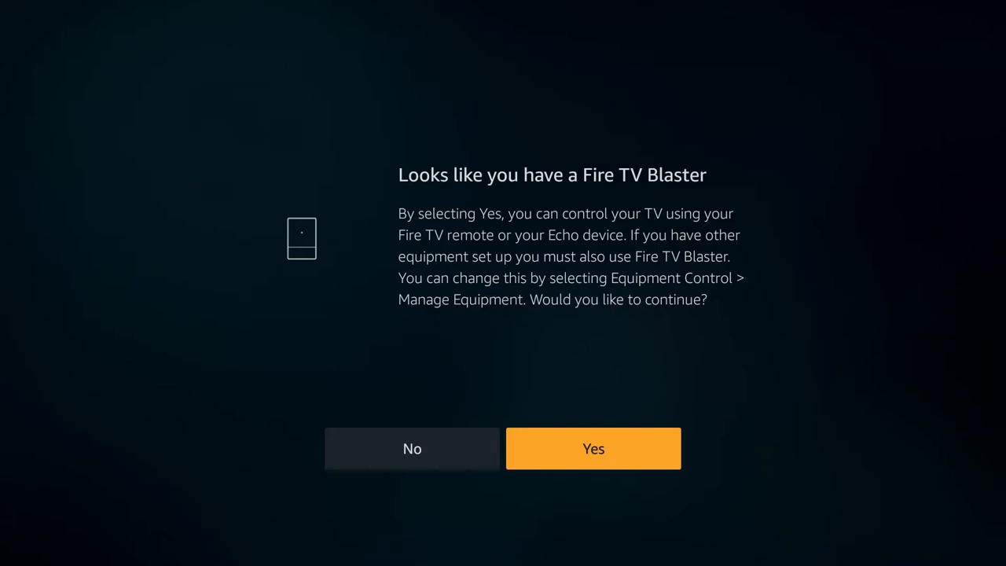
left_click(592, 448)
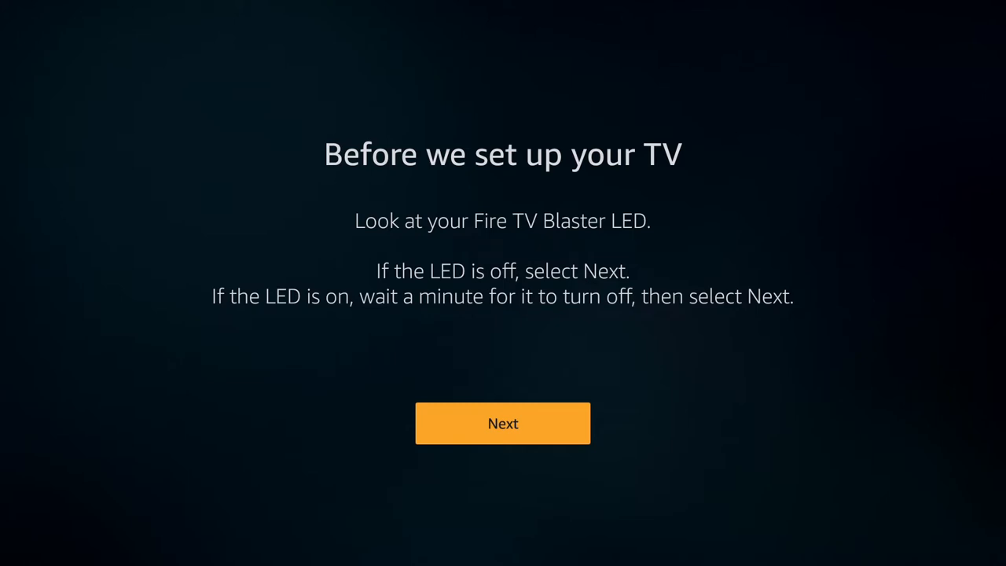
Continue past the LED check and confirm the TV turned off and back on in the power test.
left_click(503, 423)
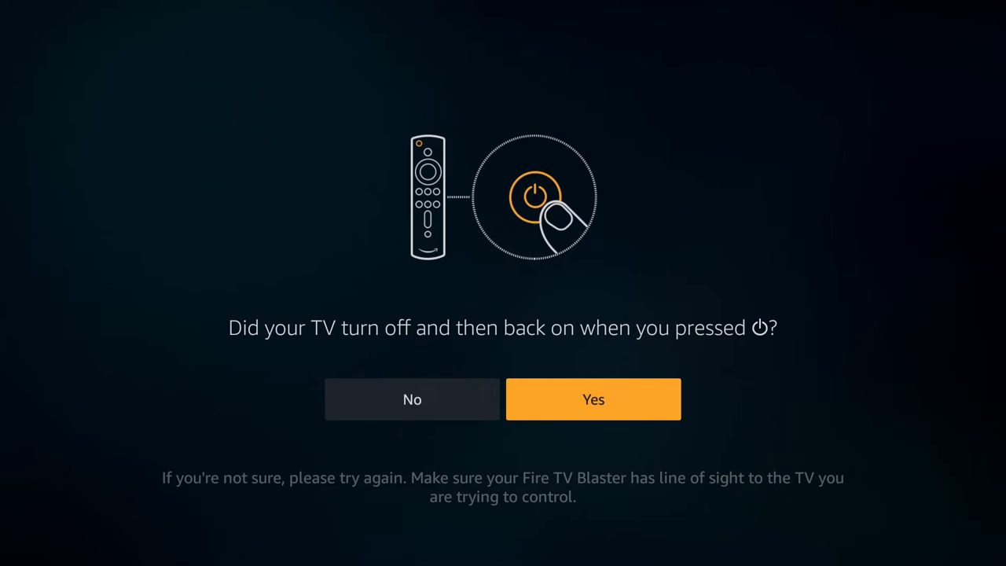
left_click(593, 399)
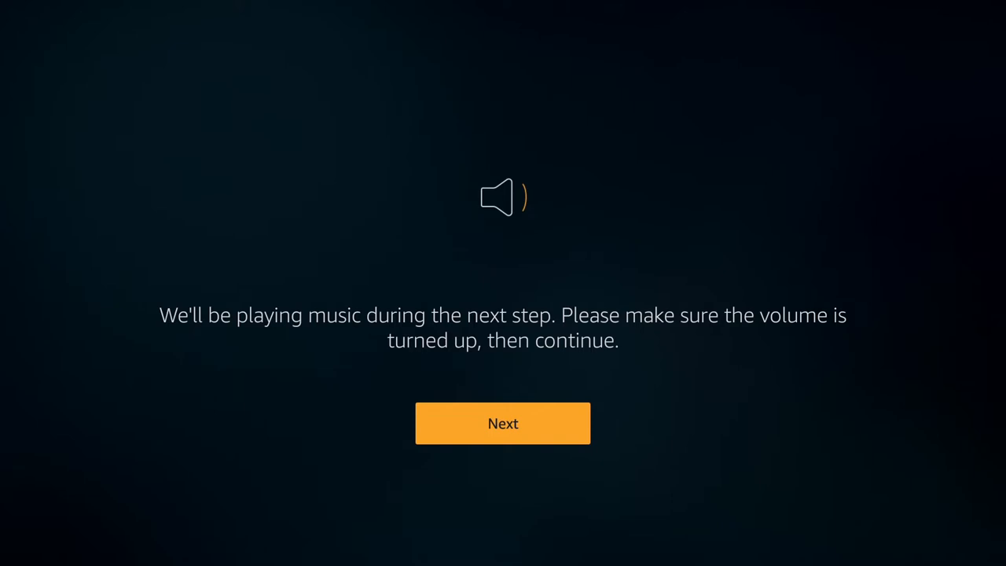
Run the music volume test and confirm the blaster returned you to Fire TV.
left_click(503, 422)
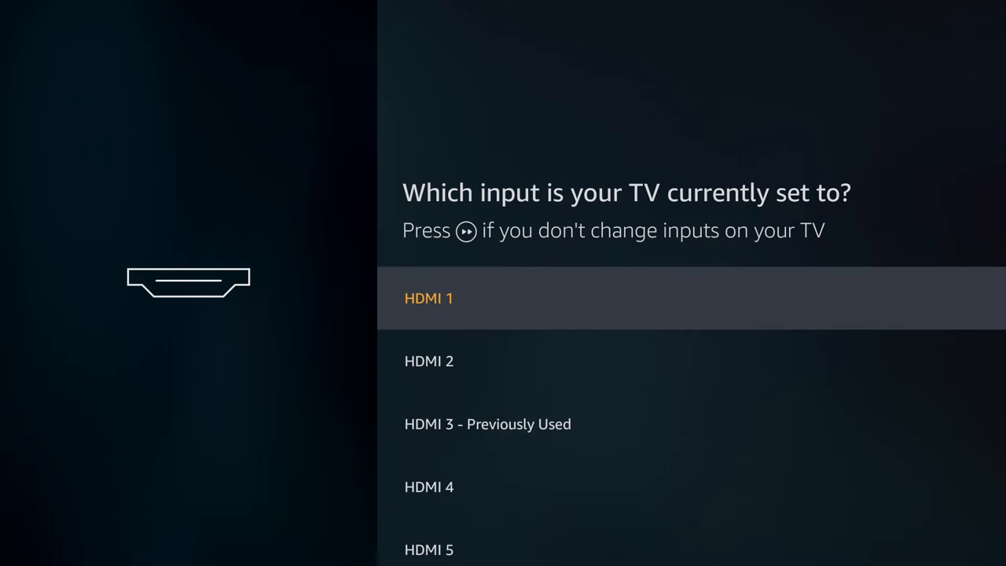
scroll("down", 3)
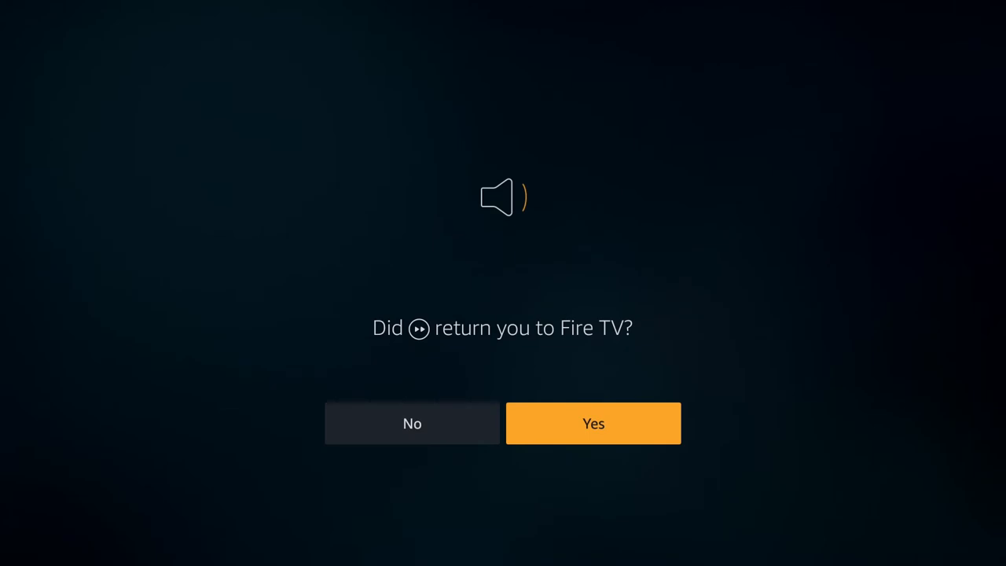
left_click(594, 422)
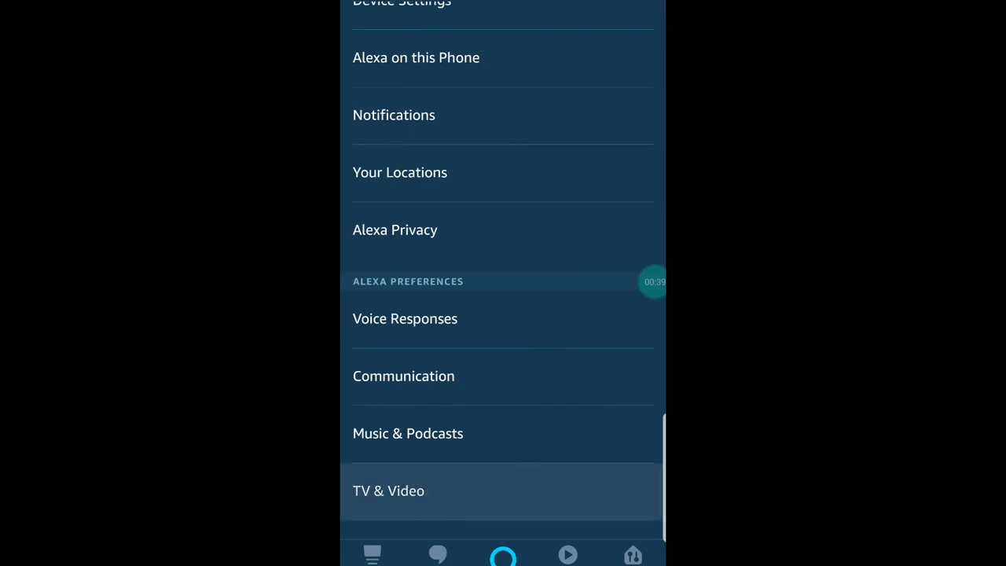
Open TV & Video in Alexa settings and scroll through the Video Service Providers list.
left_click(388, 490)
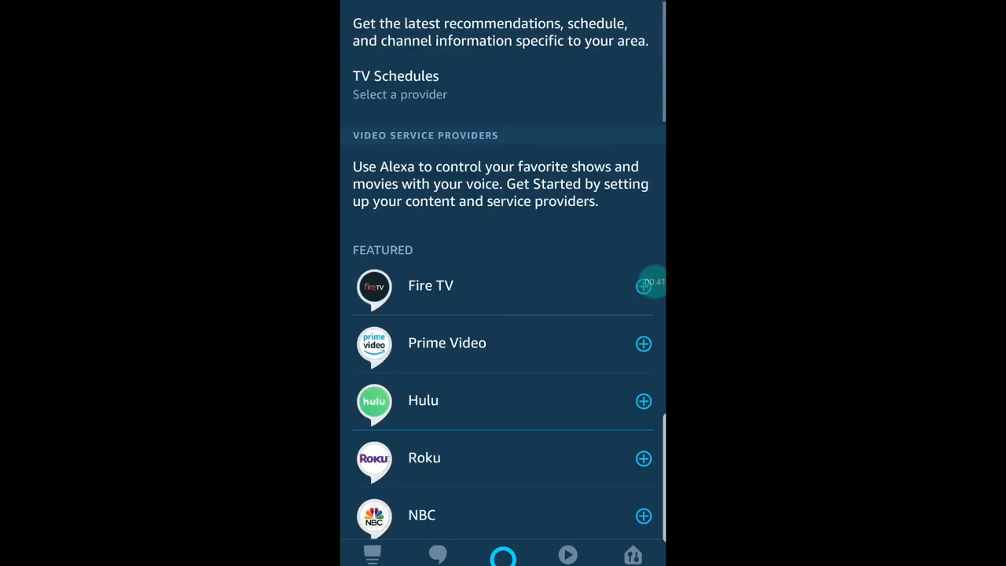
scroll("down", 3)
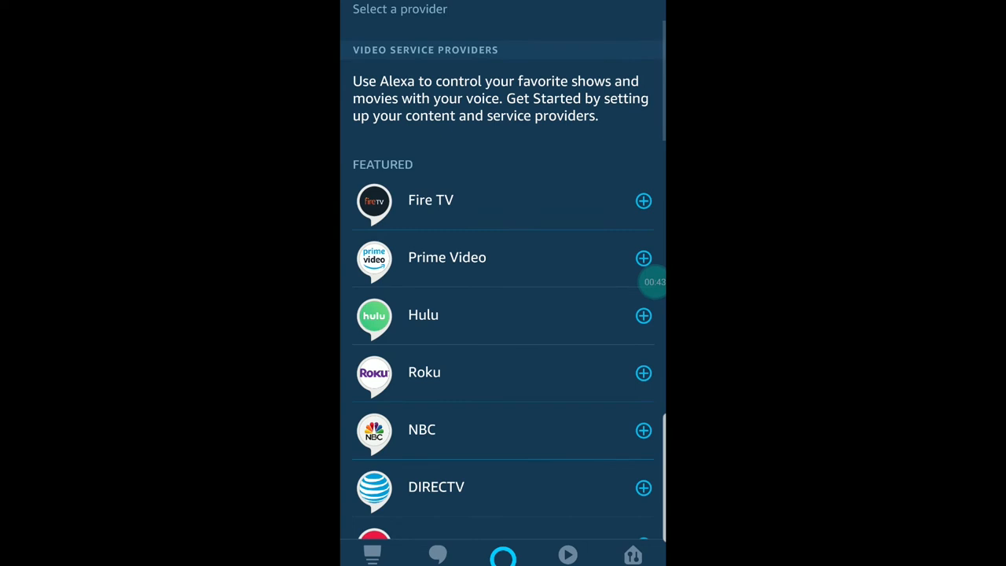
scroll("down", 3)
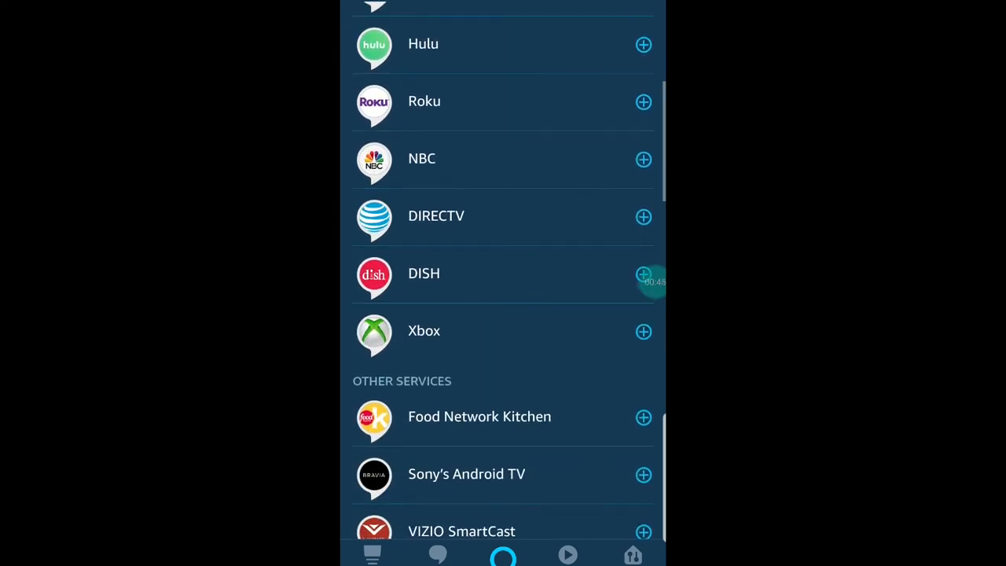
scroll("down", 3)
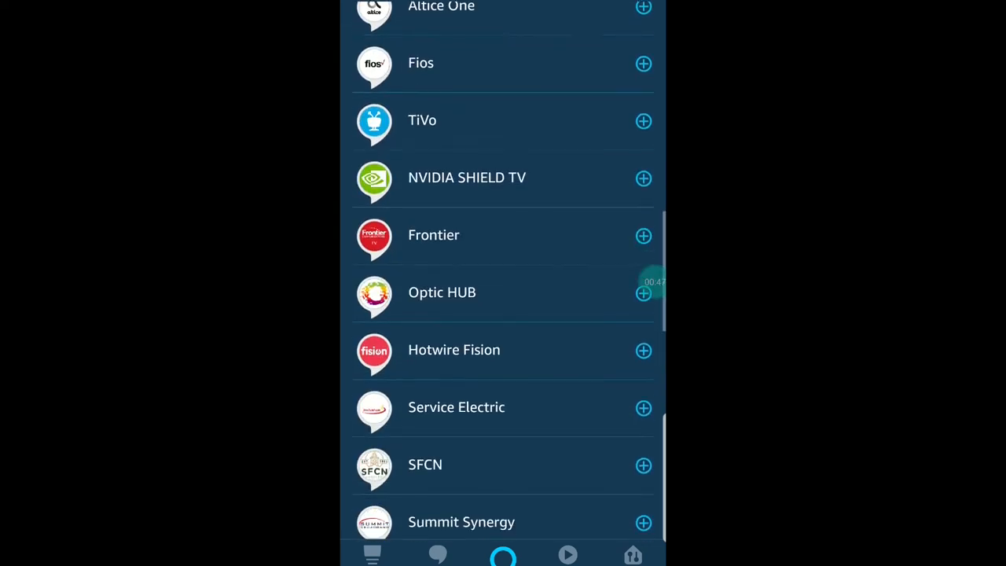
scroll("up", 3)
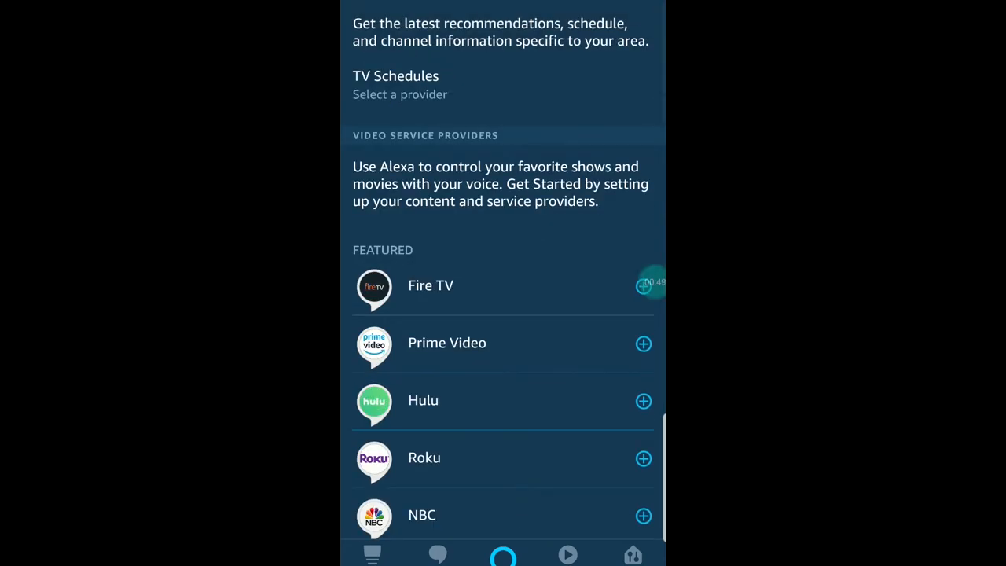
scroll("down", 3)
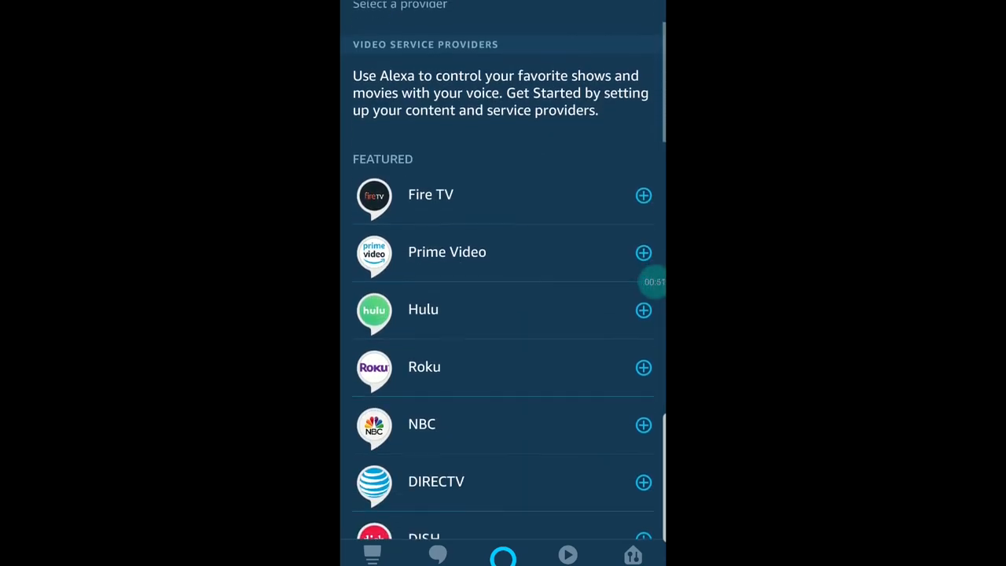
Try Link Your Alexa Device on Prime Video, then cancel the failed setup and move to Hulu.
left_click(447, 251)
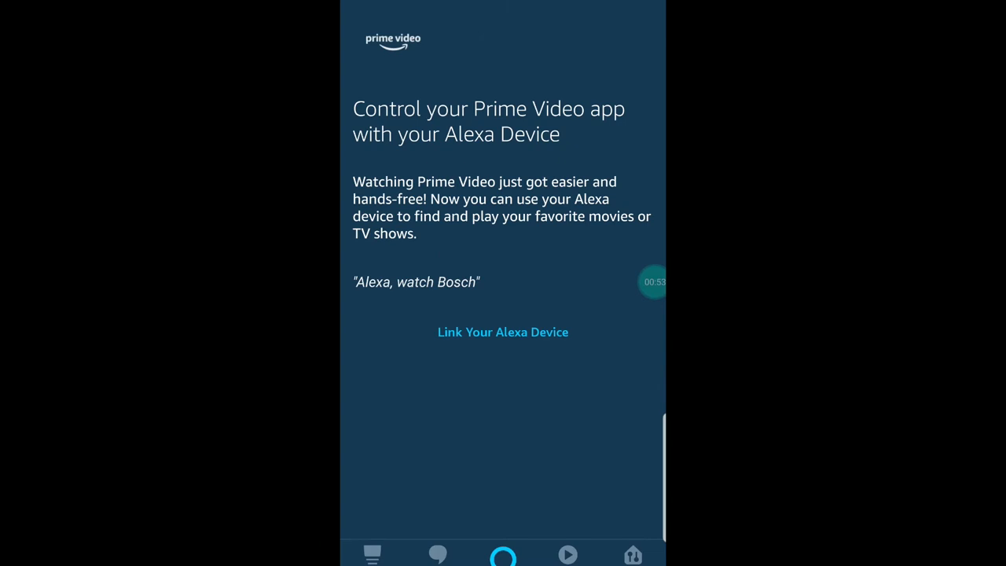
left_click(503, 331)
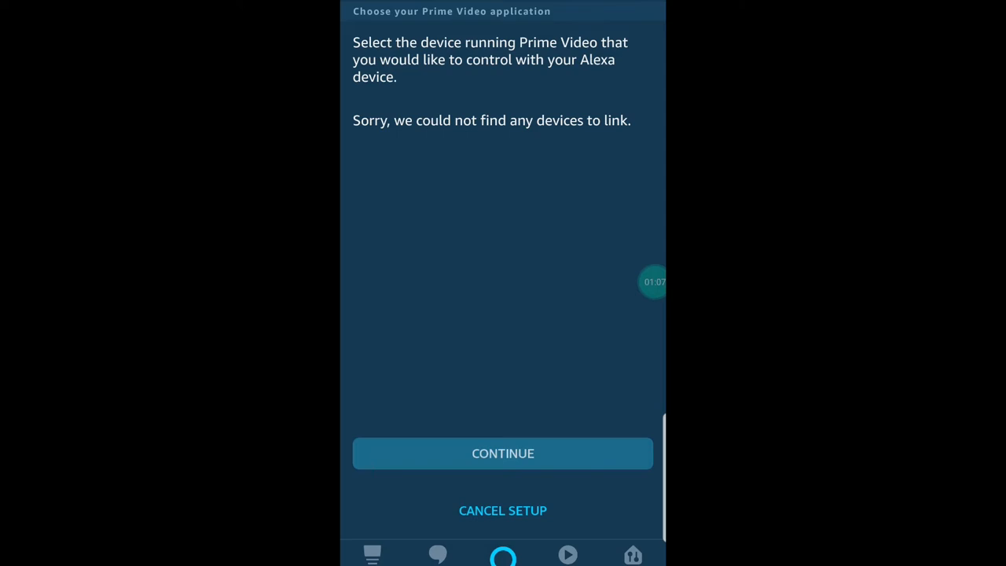
left_click(503, 452)
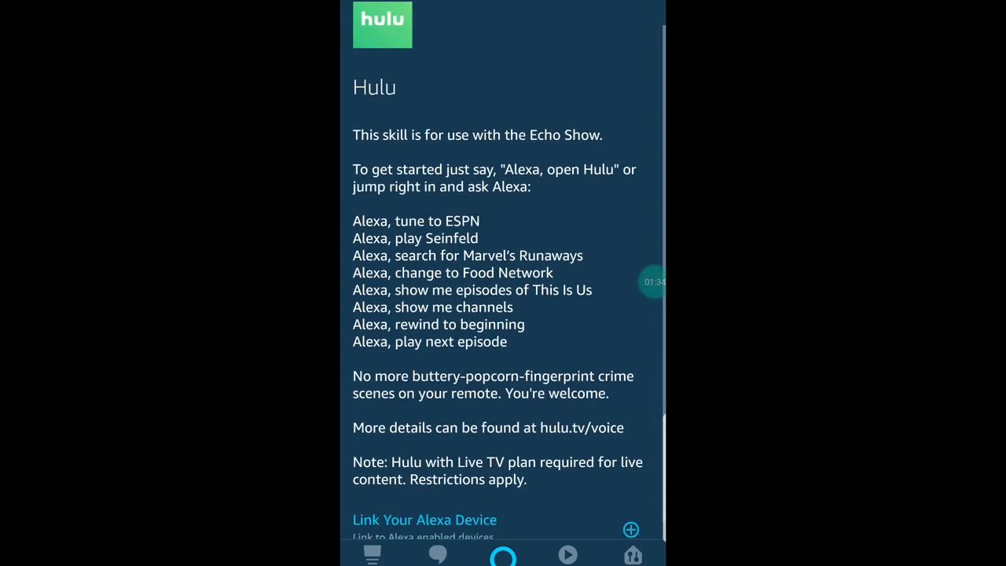
Link Hulu and sign in with the Hulu account email and password.
scroll("down", 3)
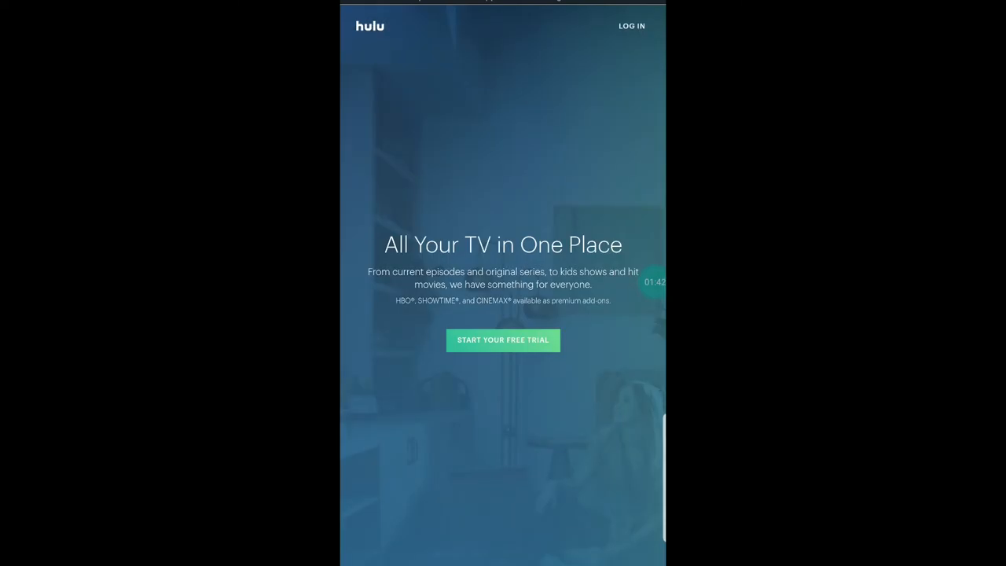
left_click(632, 25)
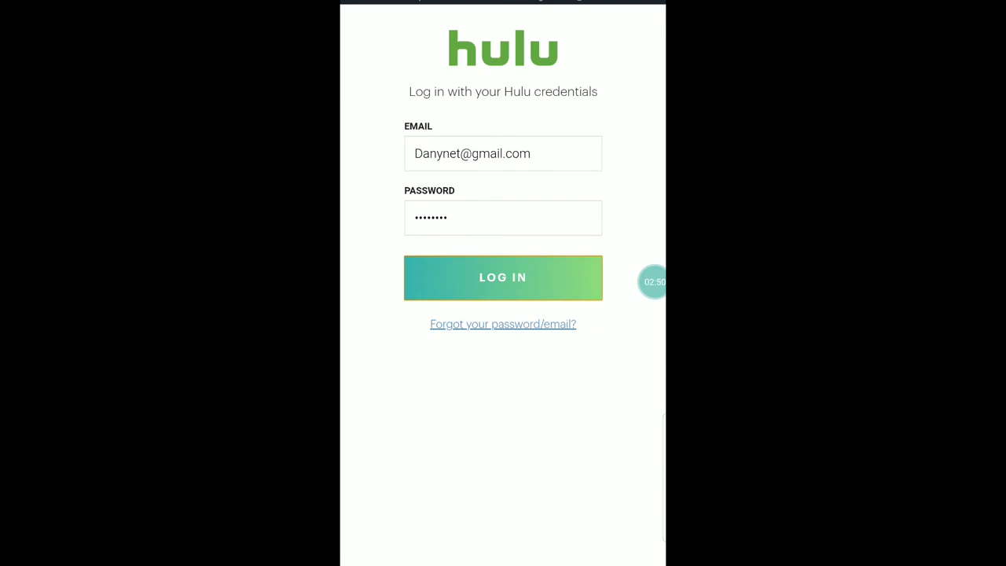
left_click(503, 277)
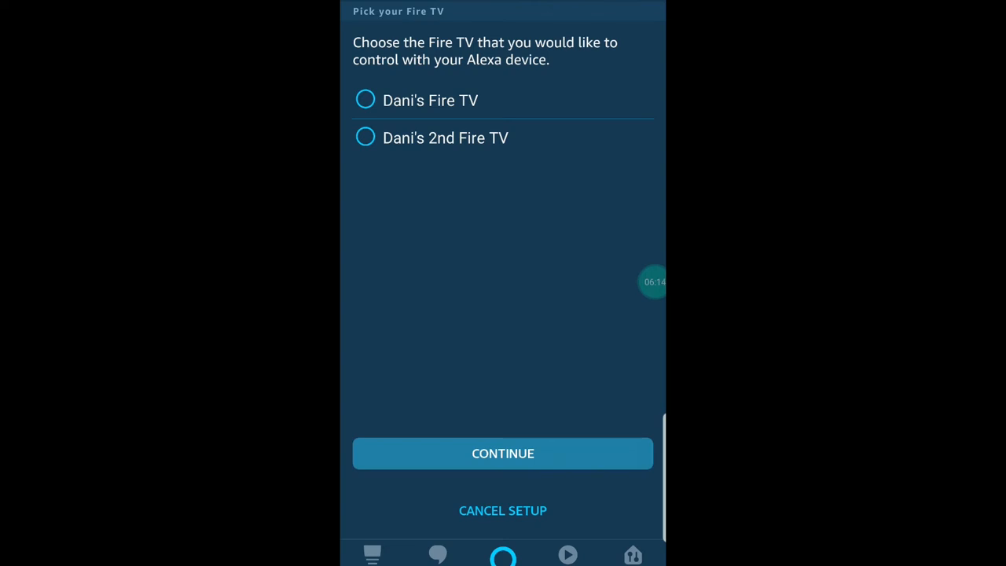
Choose the 2nd Fire TV to control and continue to selecting Echo and Alexa Apps as controllers.
left_click(365, 139)
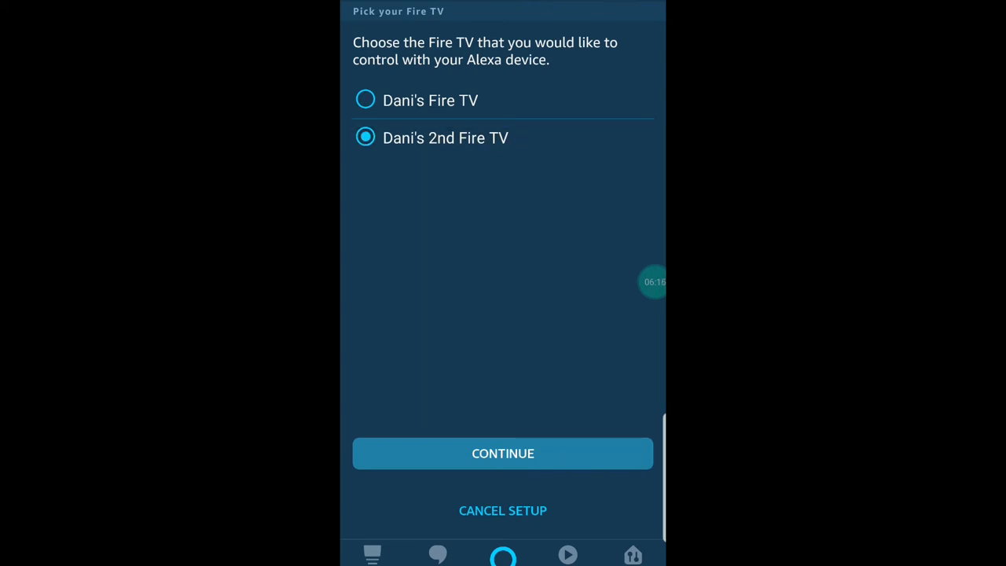
left_click(503, 453)
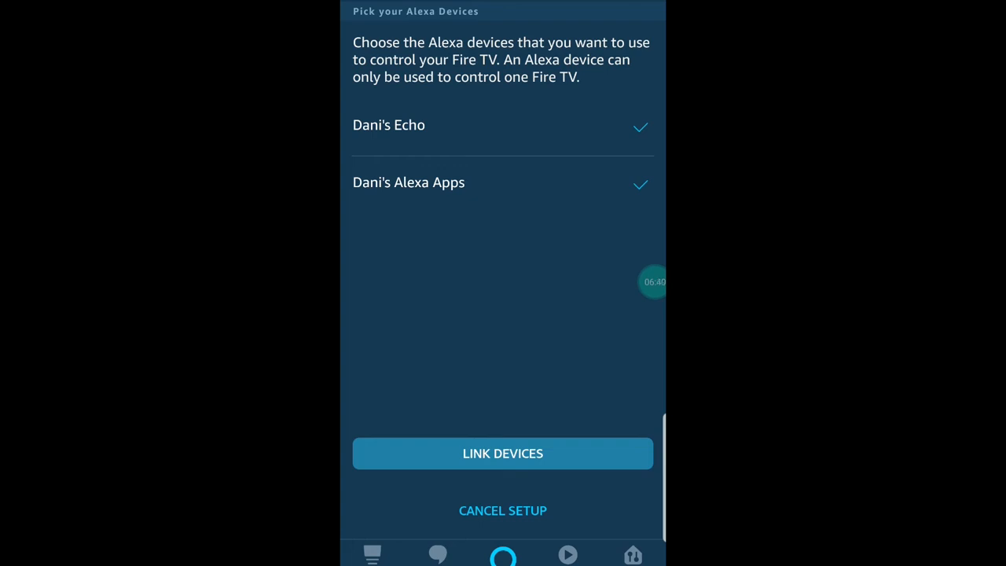
Link the 2nd Fire TV to the checked devices, then unlink it from the Alexa apps so only the Echo remains.
left_click(503, 453)
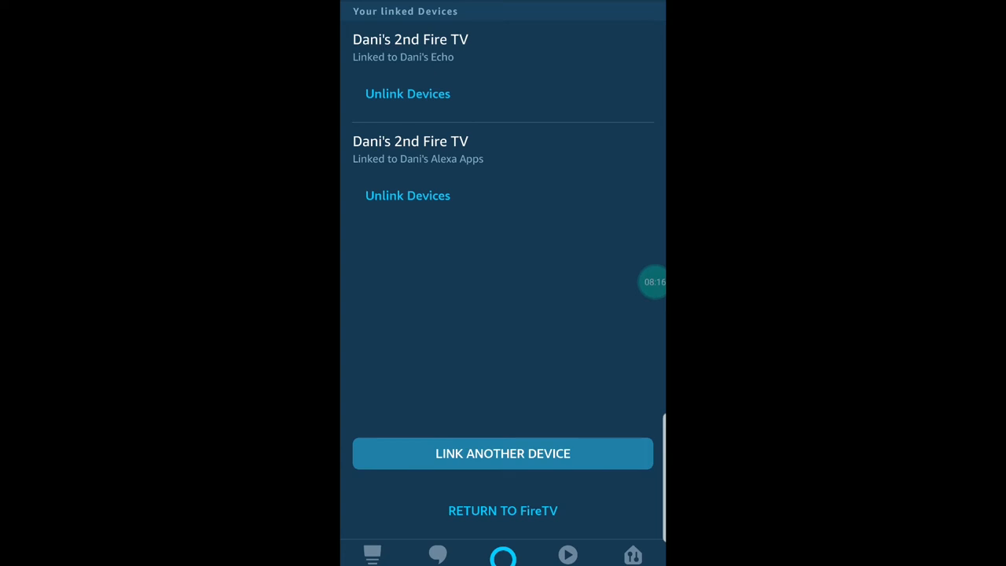
left_click(407, 194)
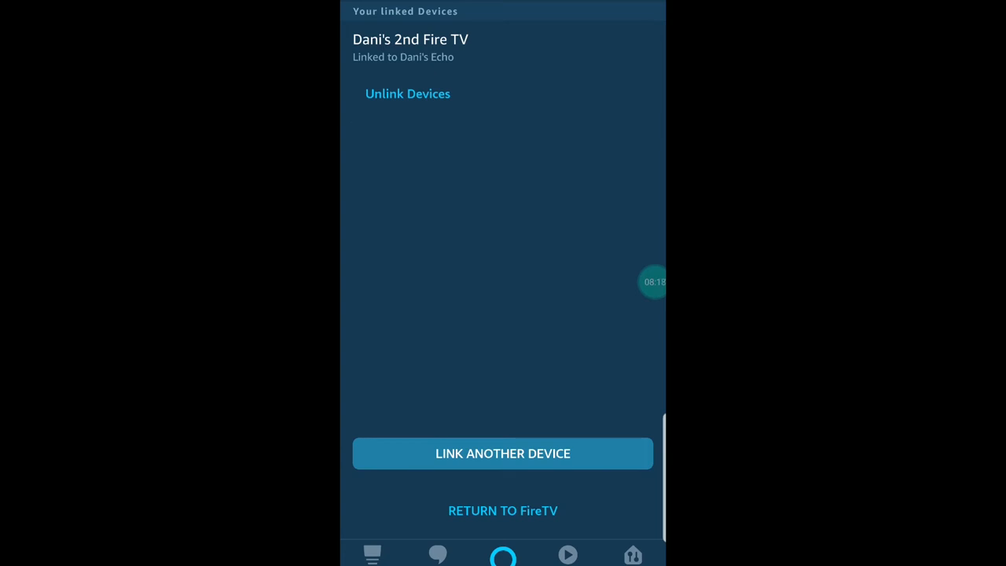